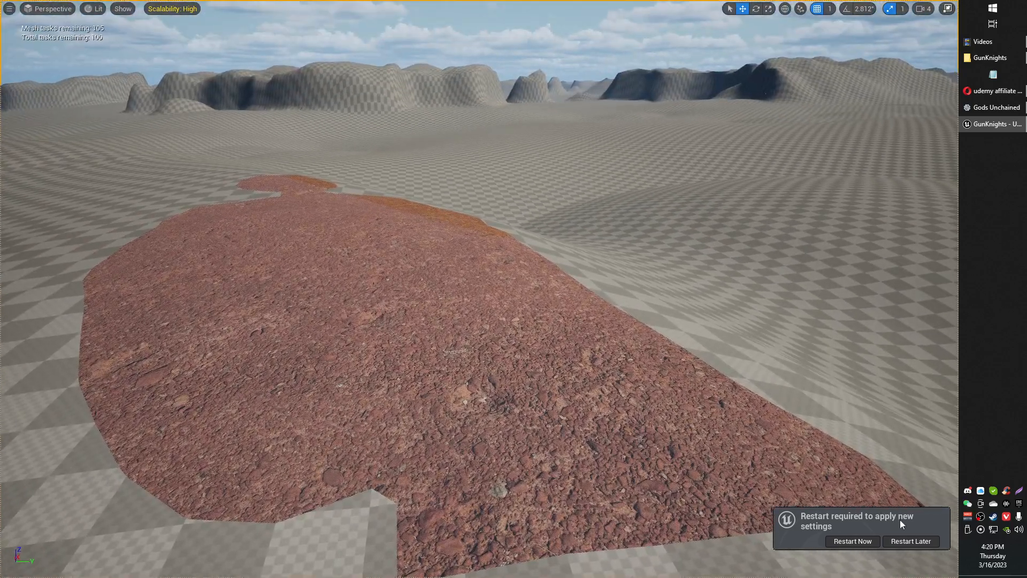
# - Postpone the editor restart with Restart Later to view the rendering anti-aliasing settings
pyautogui.click(911, 541)
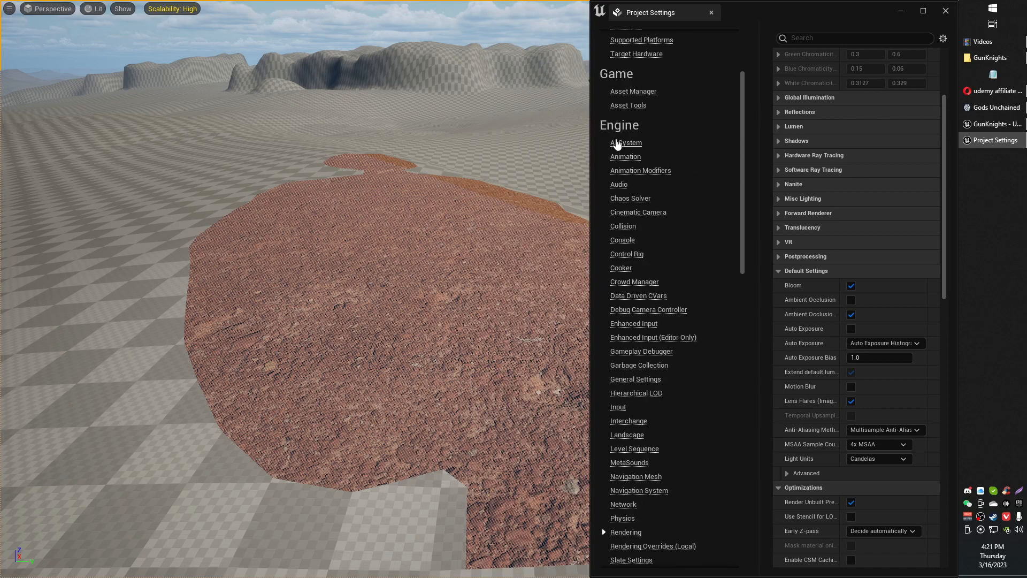
# - Scroll the Rendering settings down to the Default Settings anti-aliasing options
pyautogui.scroll(-3)
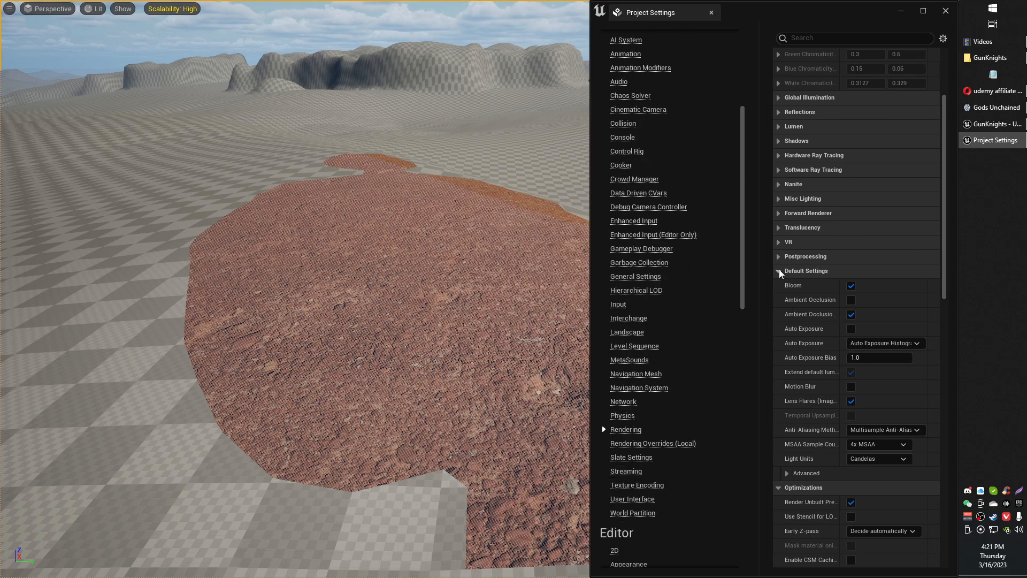
pyautogui.moveTo(809, 287)
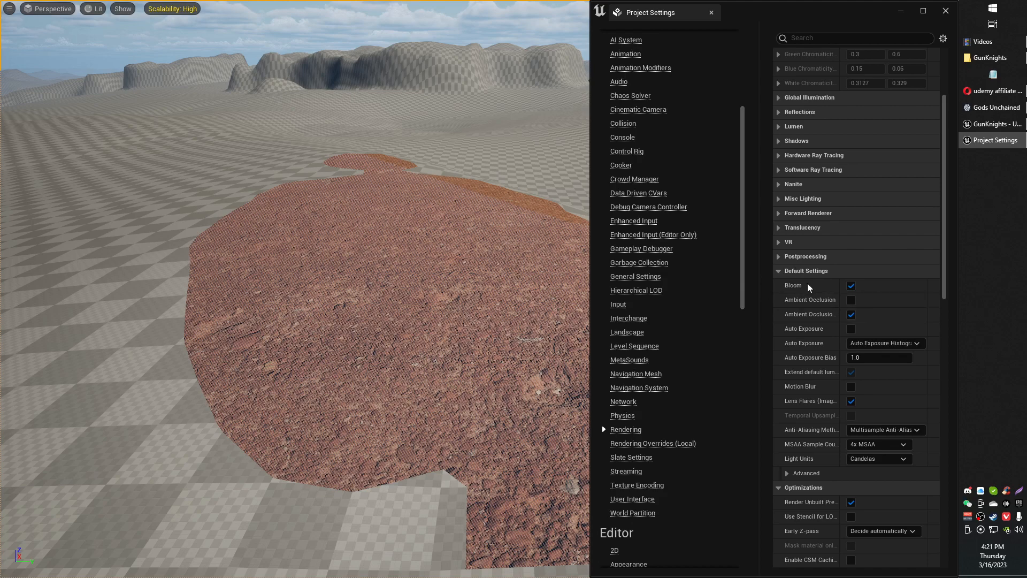
pyautogui.scroll(-3)
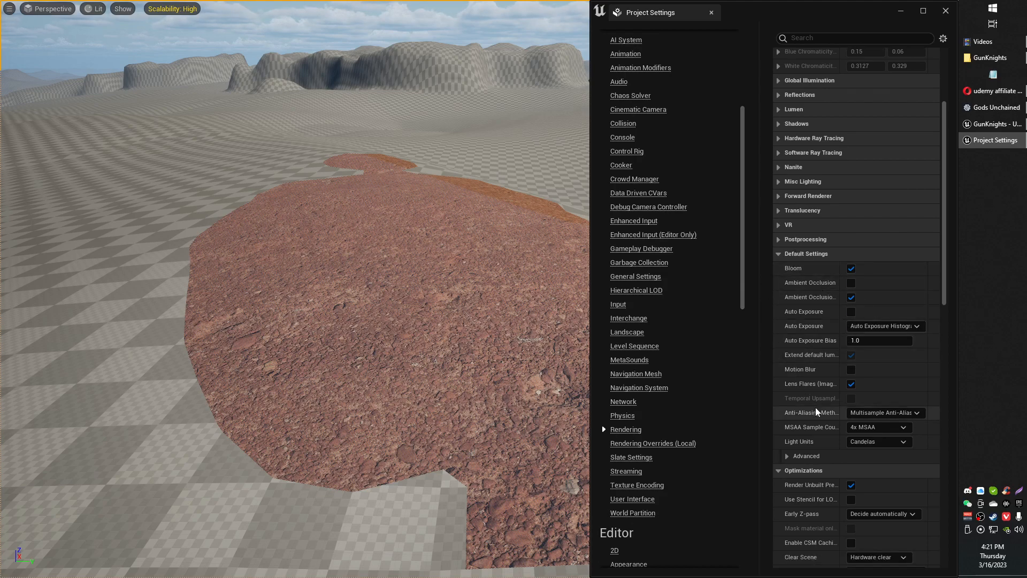
pyautogui.moveTo(776, 404)
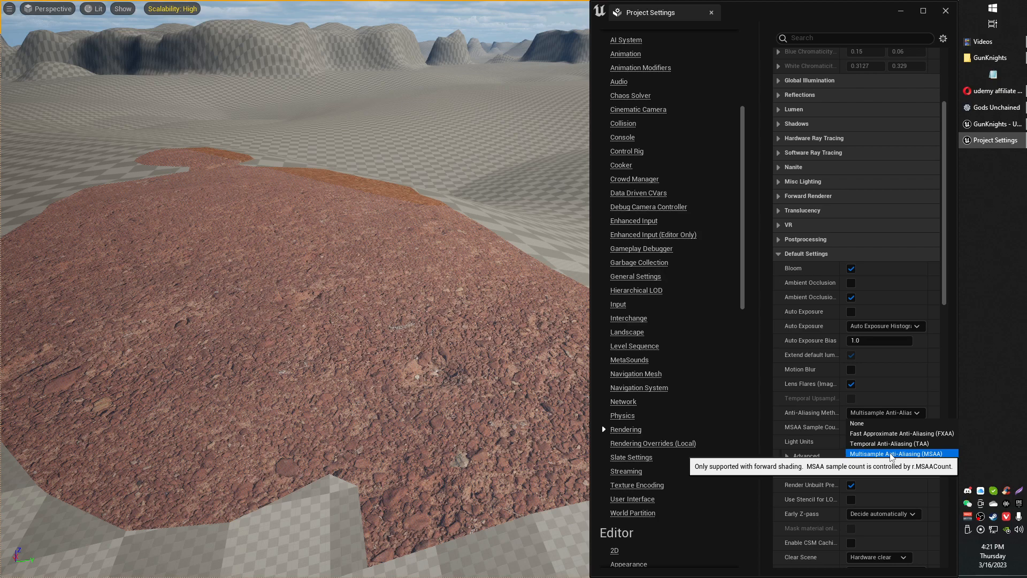
pyautogui.moveTo(901, 433)
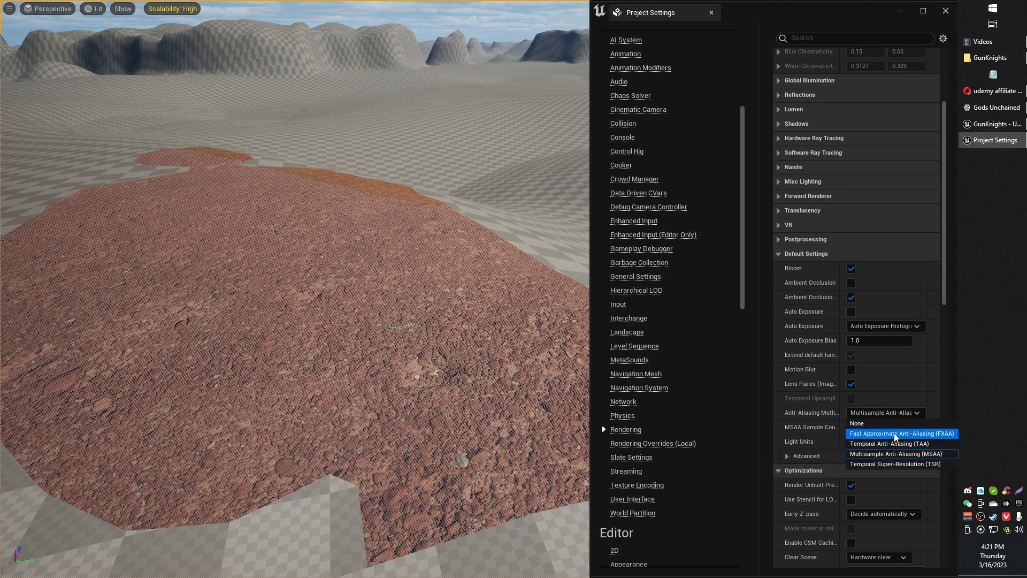
# - Set Anti-Aliasing Method to Fast Approximate Anti-Aliasing (FXAA) and reopen the method list
pyautogui.click(902, 433)
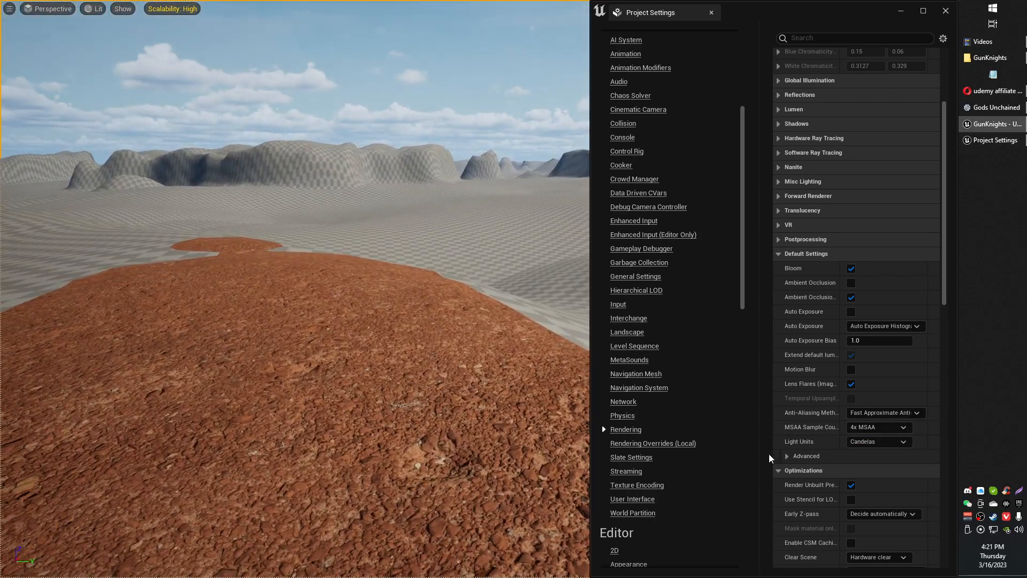
pyautogui.click(884, 412)
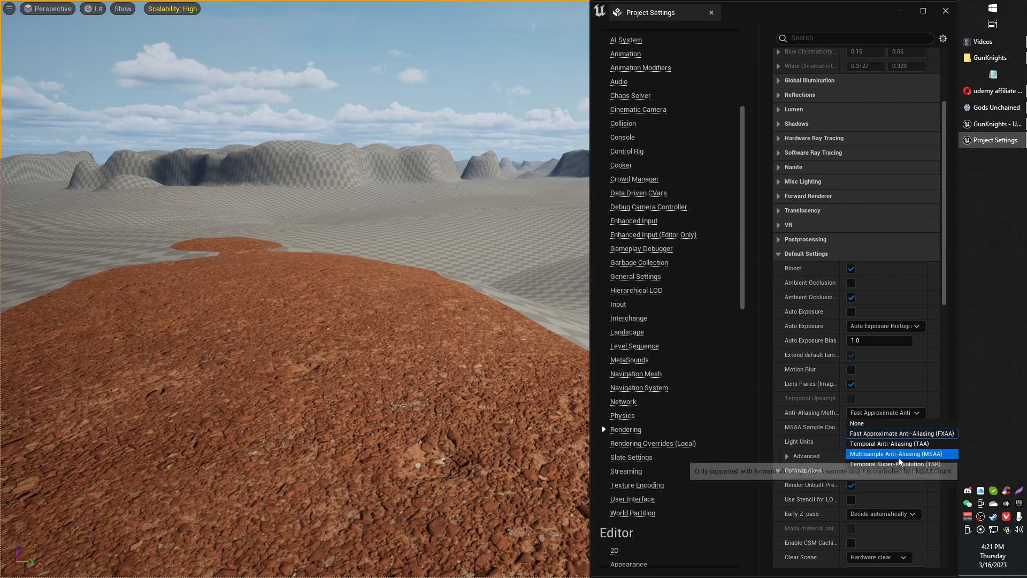
pyautogui.moveTo(918, 464)
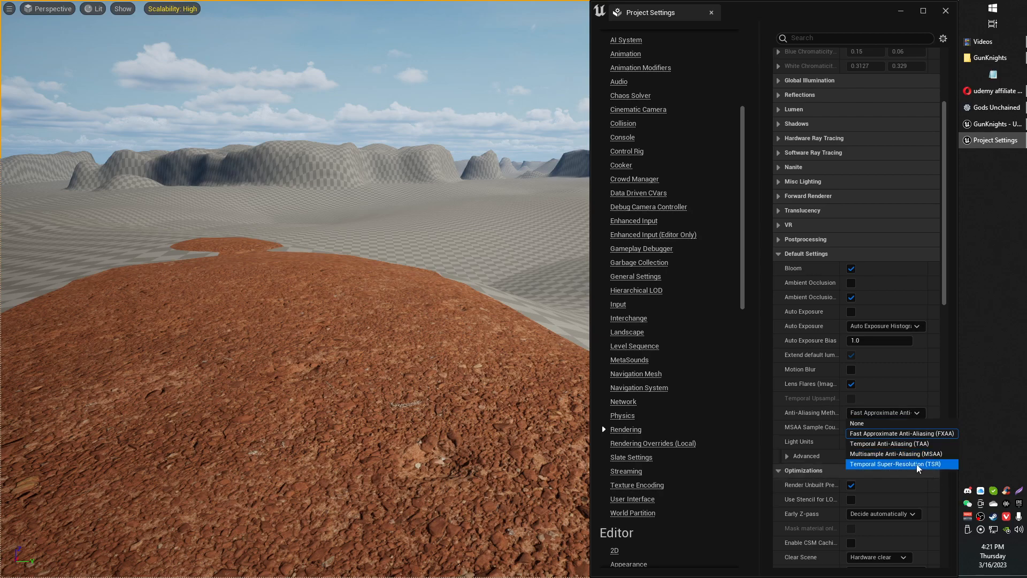
pyautogui.click(901, 464)
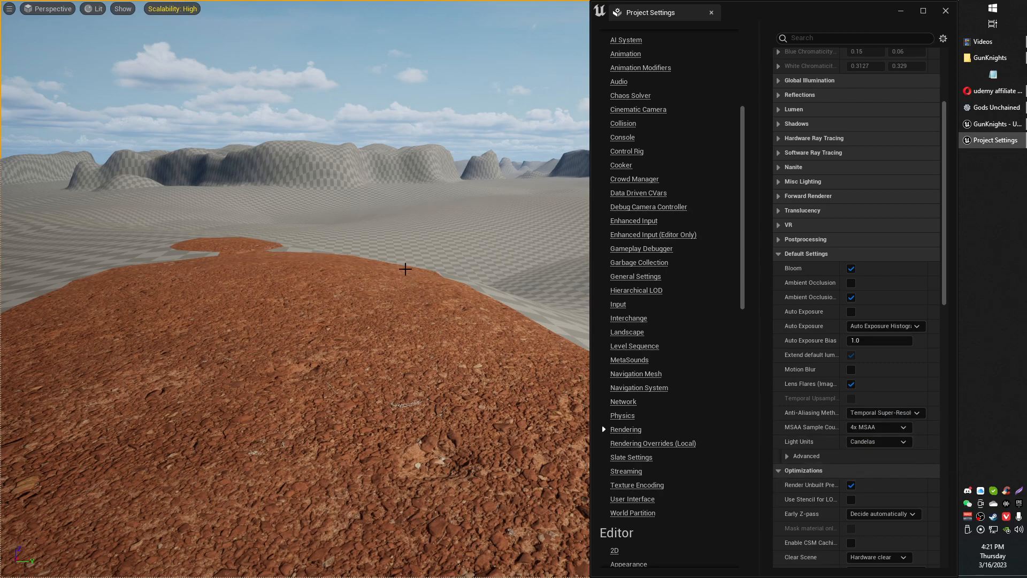
pyautogui.click(916, 412)
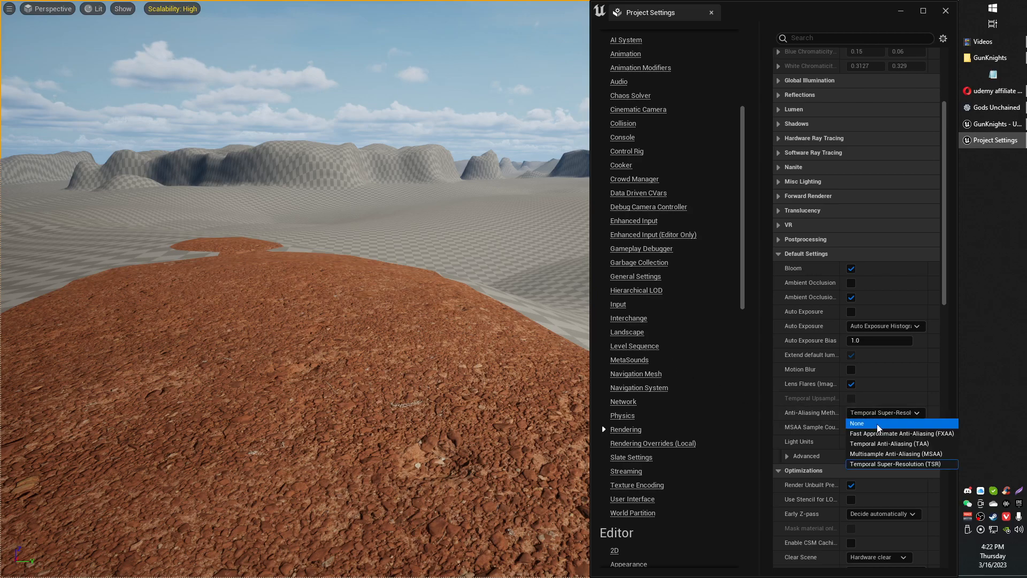
pyautogui.click(856, 423)
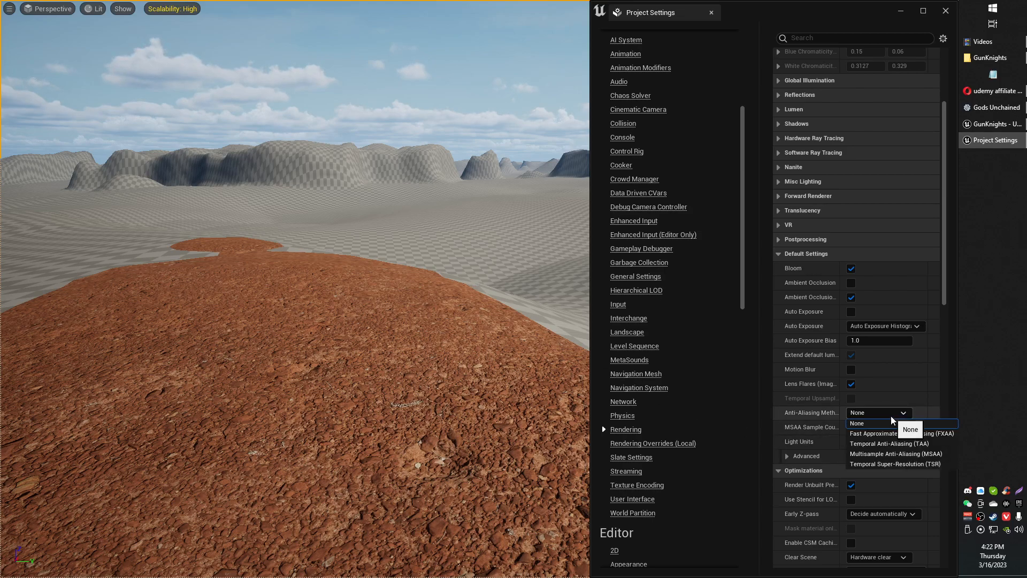
pyautogui.click(873, 433)
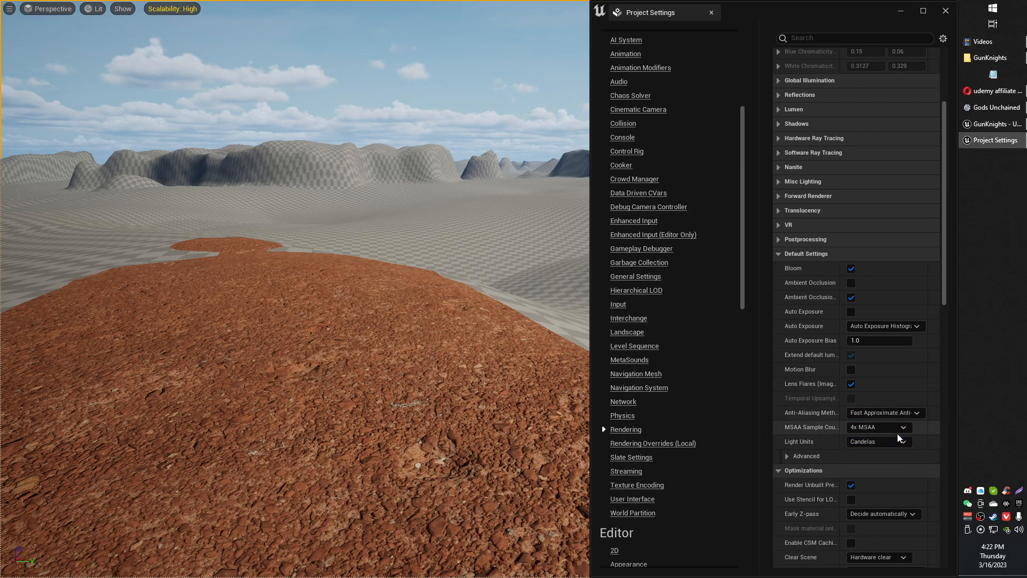